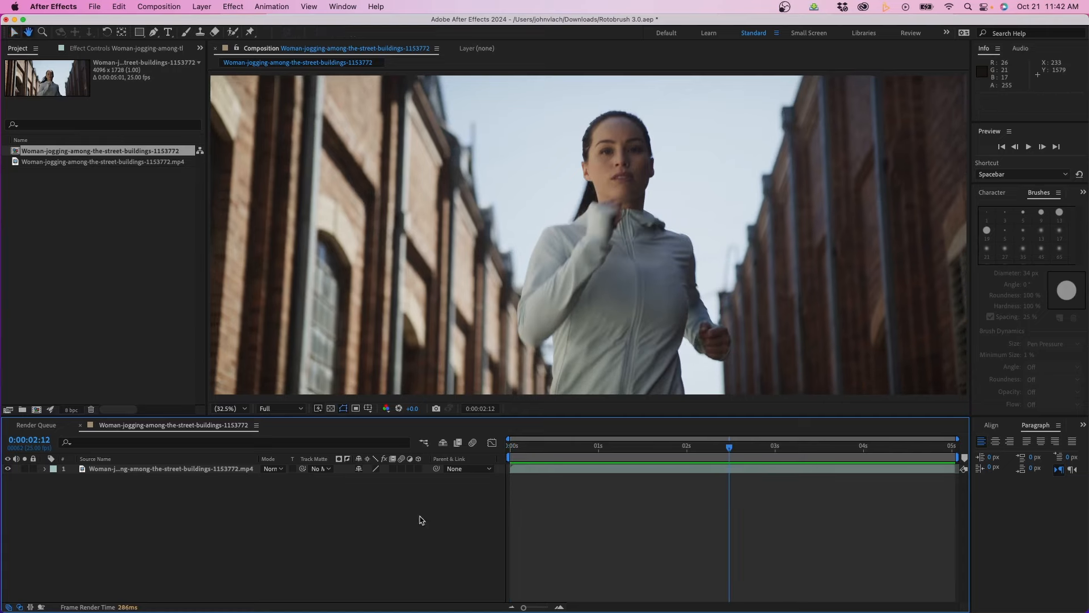
# Select the jogging clip layer in the timeline.
pyautogui.click(170, 468)
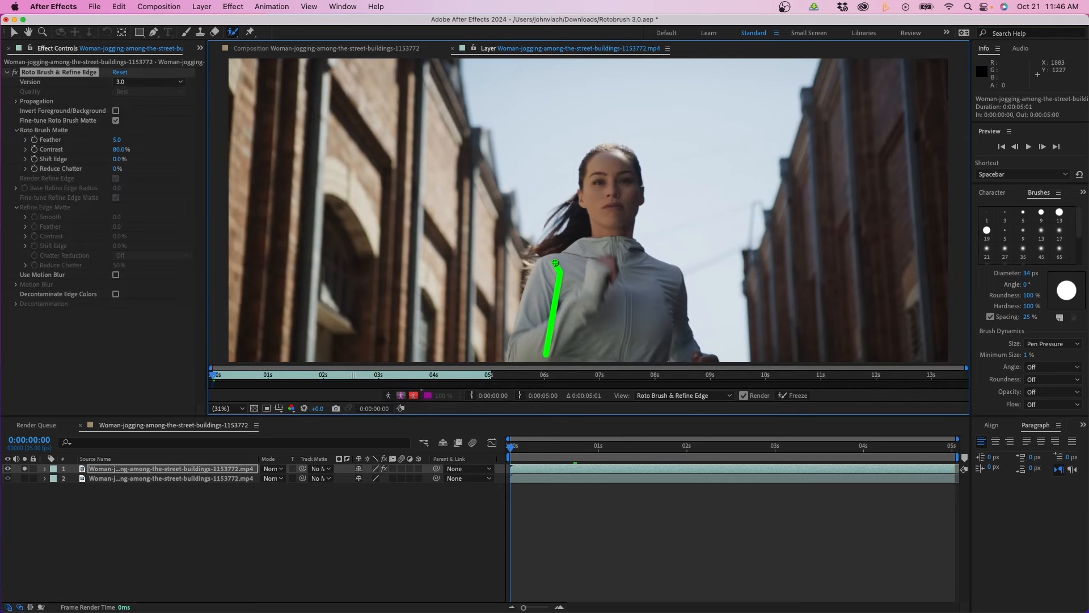
# Paint a Roto Brush foreground stroke over the jogger's body.
pyautogui.moveTo(556, 263); pyautogui.dragTo(600, 168)
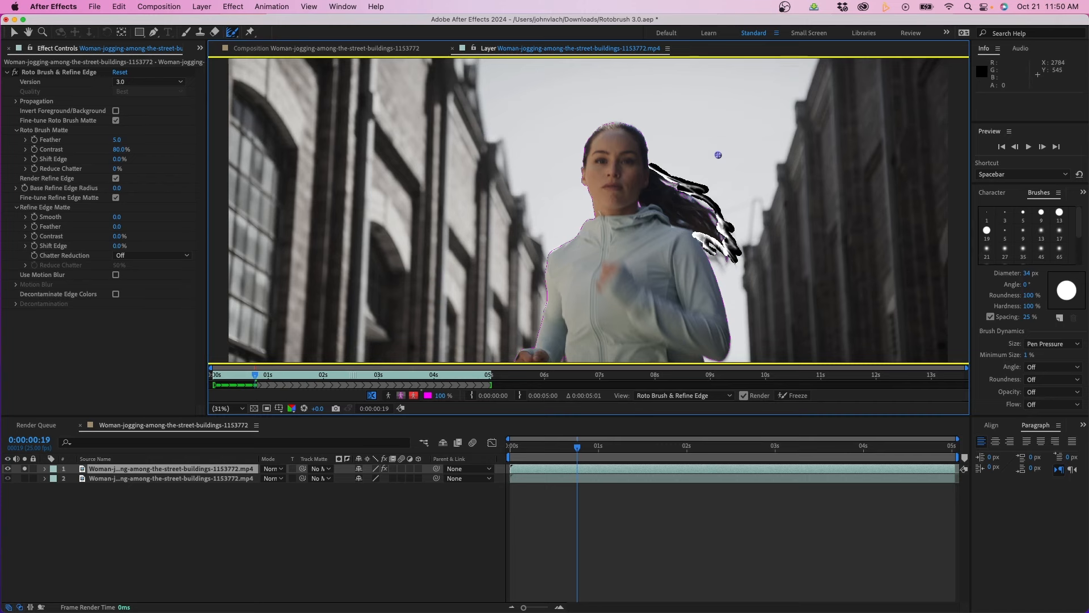
pyautogui.moveTo(358, 403)
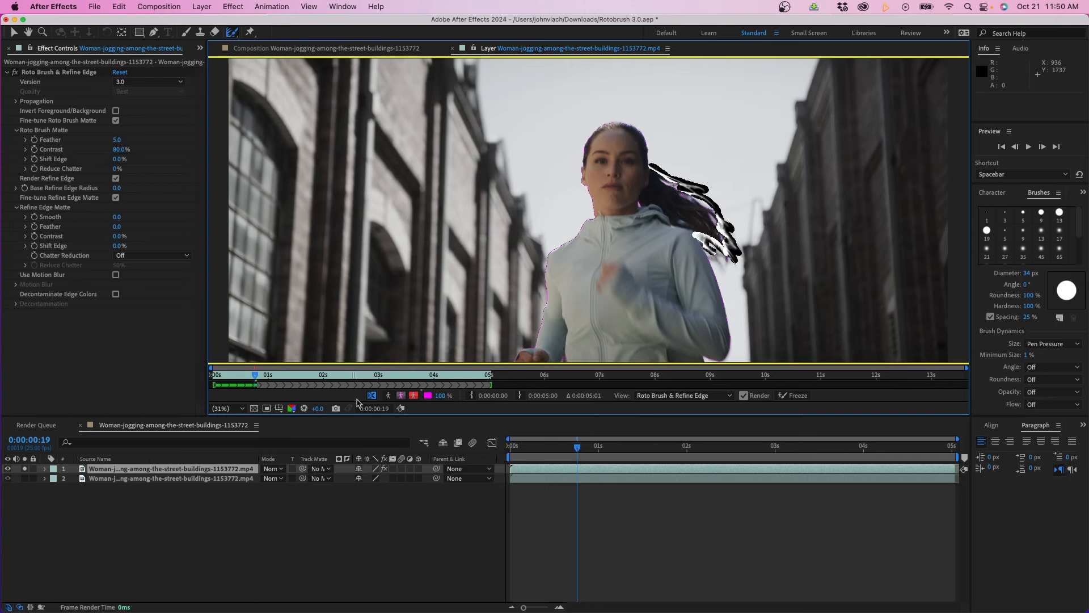
pyautogui.moveTo(372, 395)
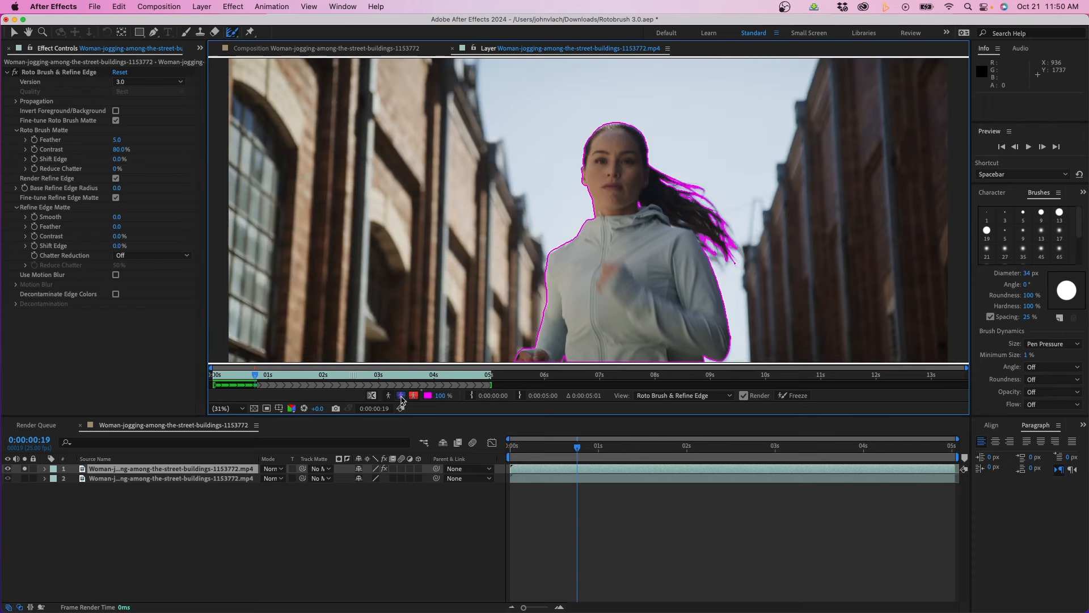
# Preview the matte with Show Alpha, then a red Alpha Overlay.
pyautogui.click(388, 396)
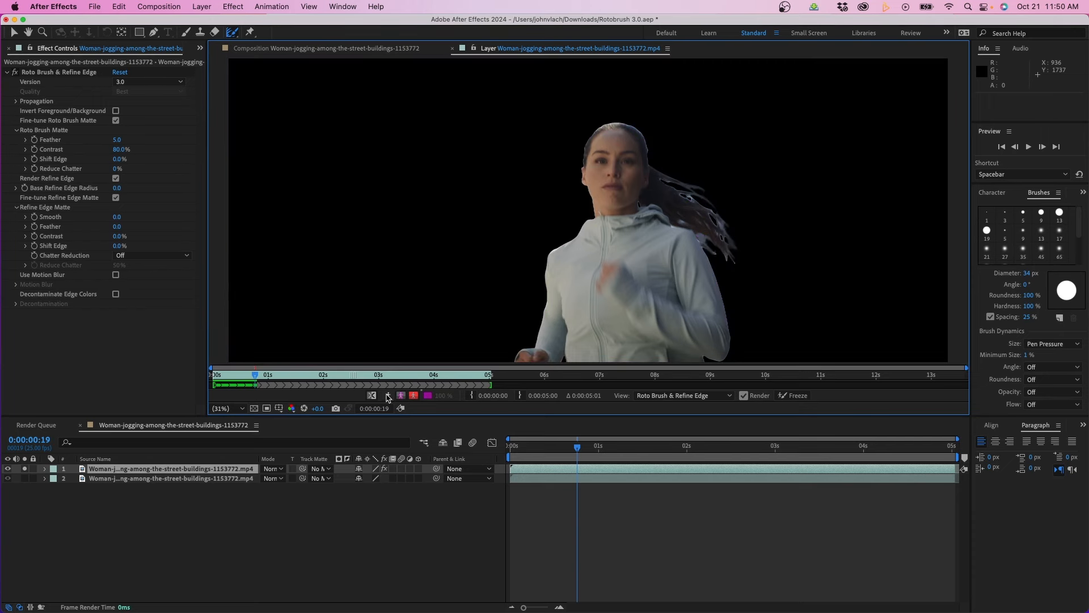
pyautogui.click(413, 395)
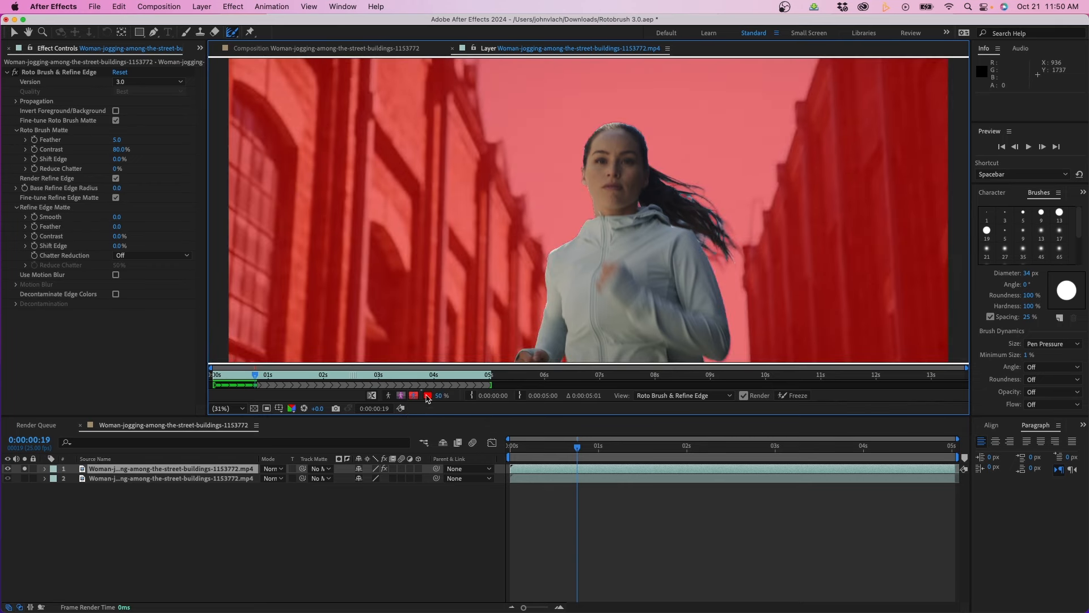
pyautogui.click(372, 395)
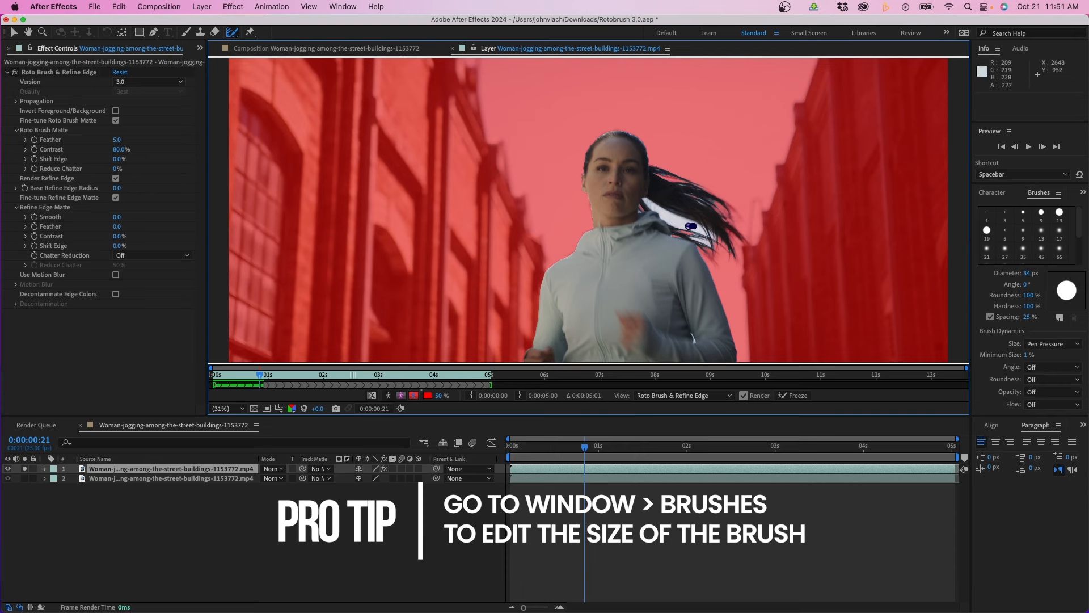
# Subtract the stray patch beside her shoulder and play the clip to propagate.
pyautogui.moveTo(692, 226); pyautogui.dragTo(653, 205)
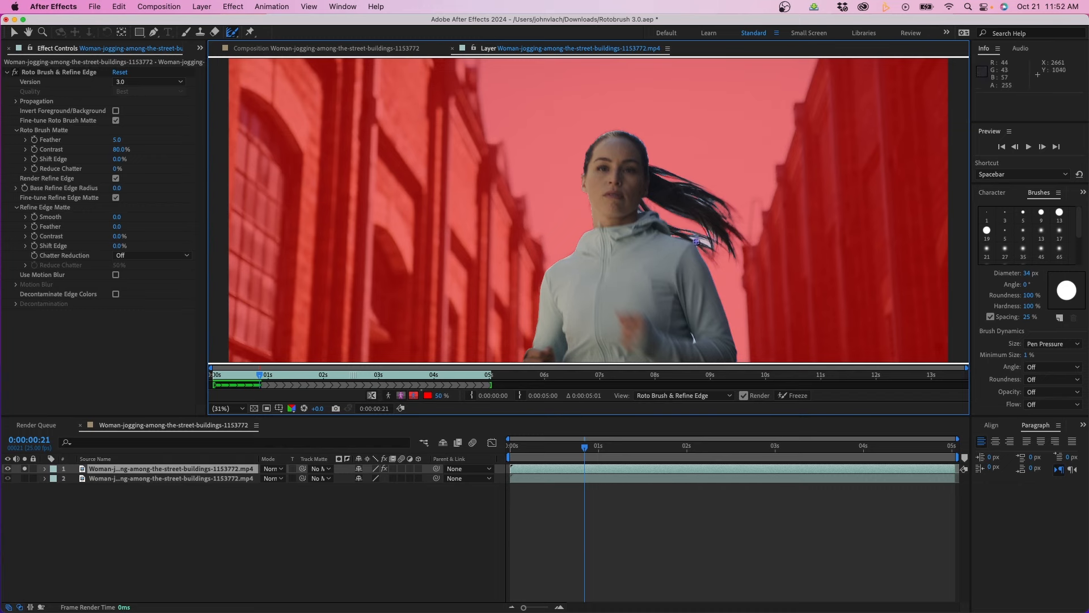
pyautogui.press('space')
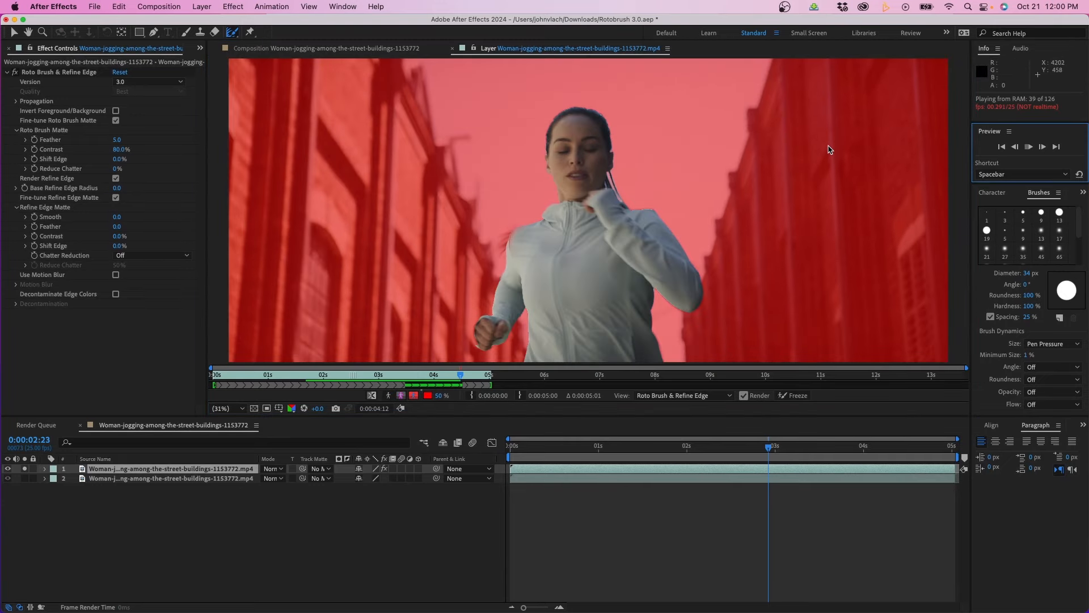
pyautogui.click(792, 395)
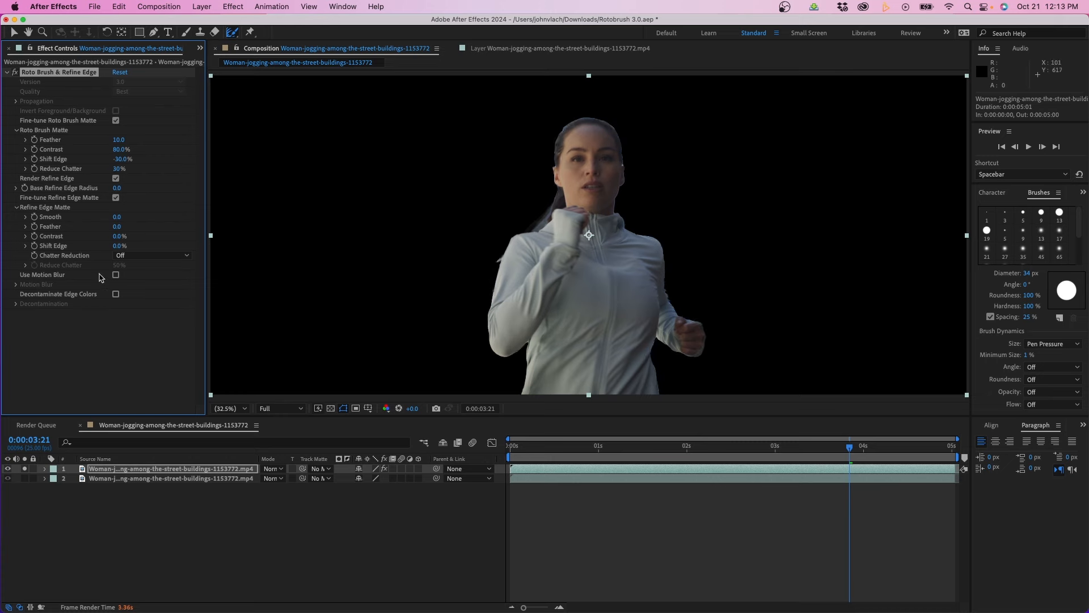
# Enable Use Motion Blur on the Roto Brush matte and expand its settings.
pyautogui.click(115, 275)
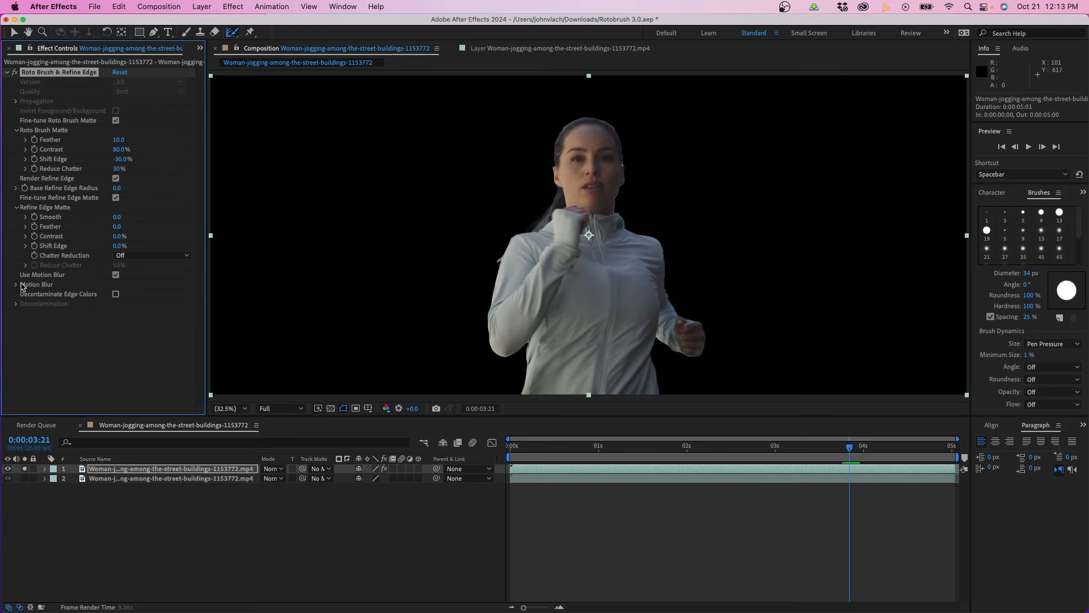
pyautogui.click(15, 283)
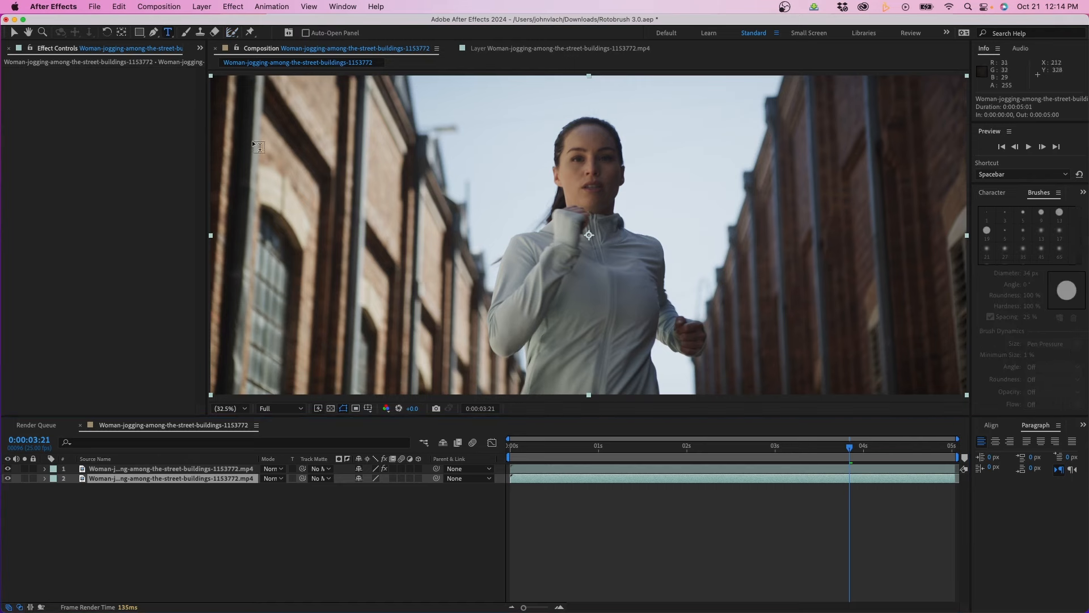
# Type RUNNING as the text layer's content.
pyautogui.write('RUNNING')
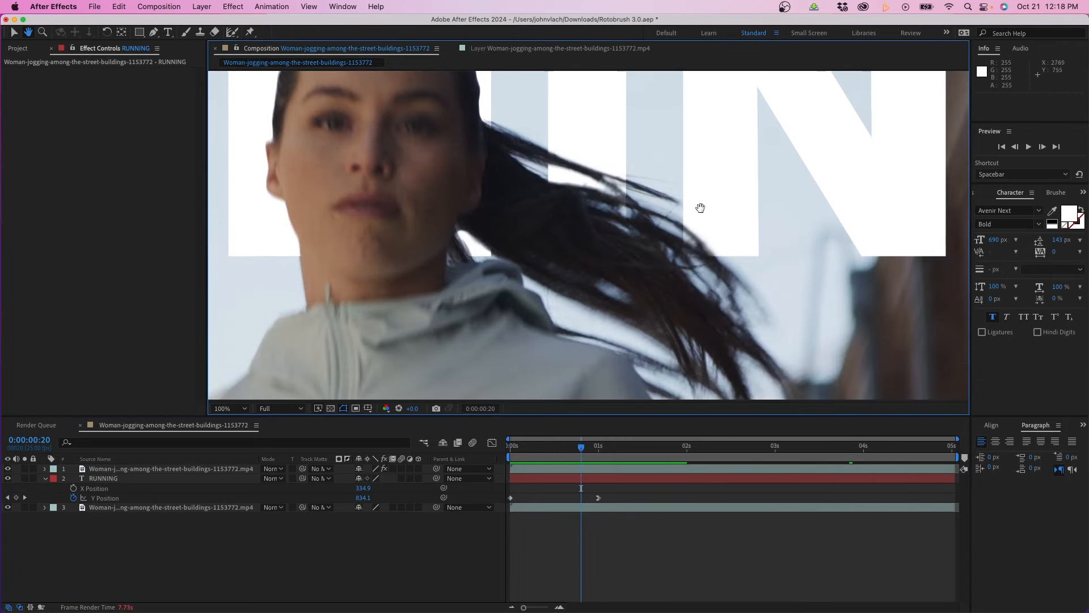
pyautogui.moveTo(598, 190)
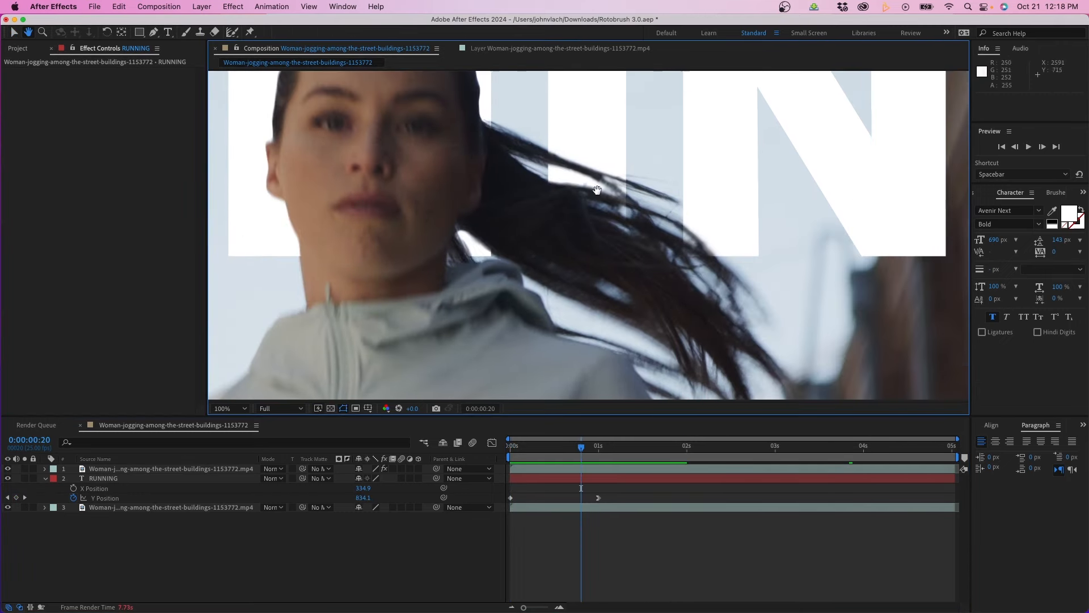